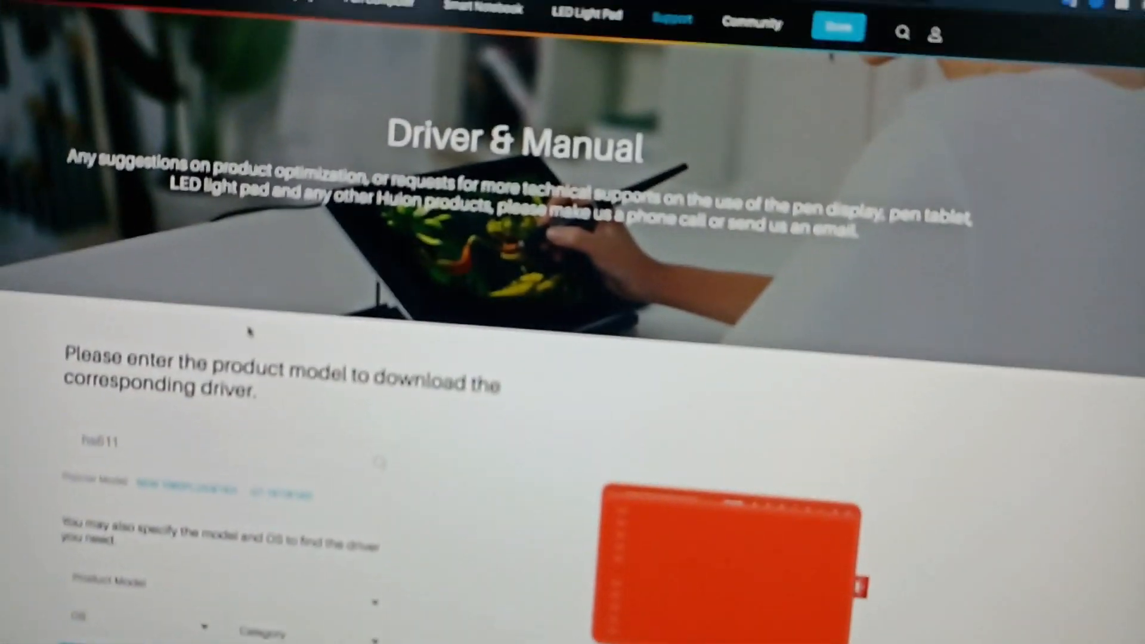
# Scroll the Driver & Manual page down to the HS611 driver table's macOS and Linux rows.
pyautogui.scroll(-3)
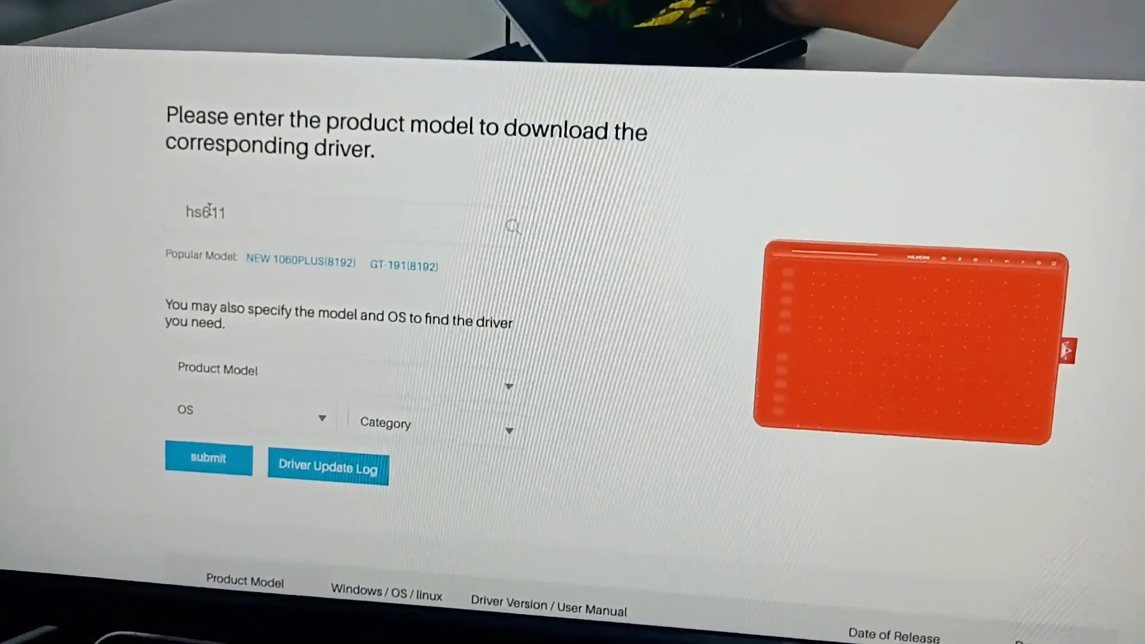
pyautogui.click(207, 458)
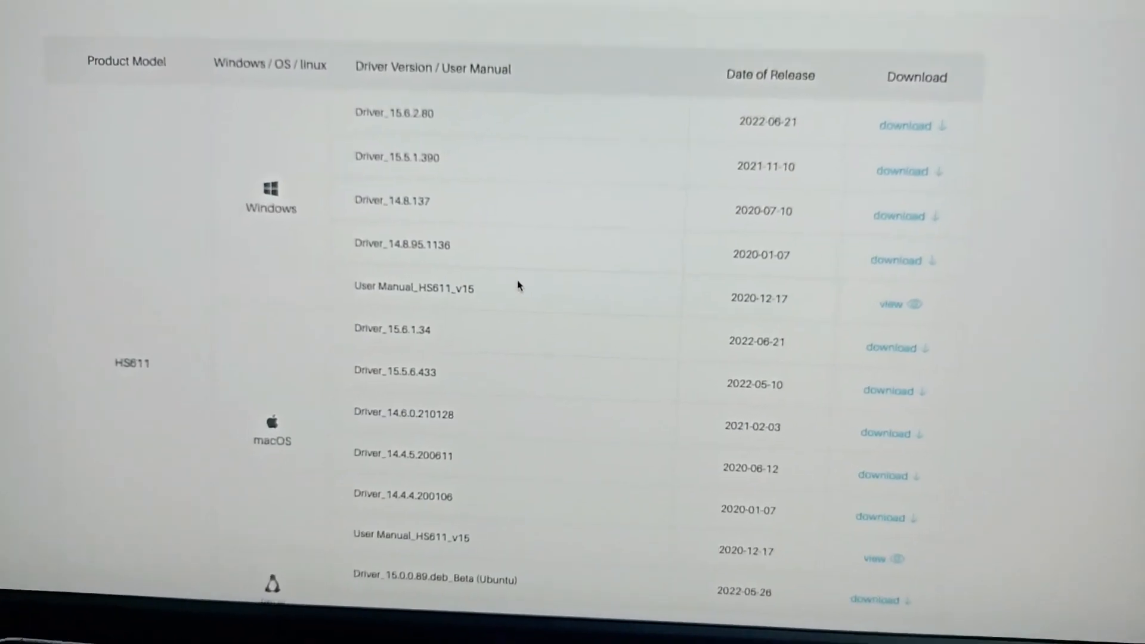
pyautogui.scroll(-3)
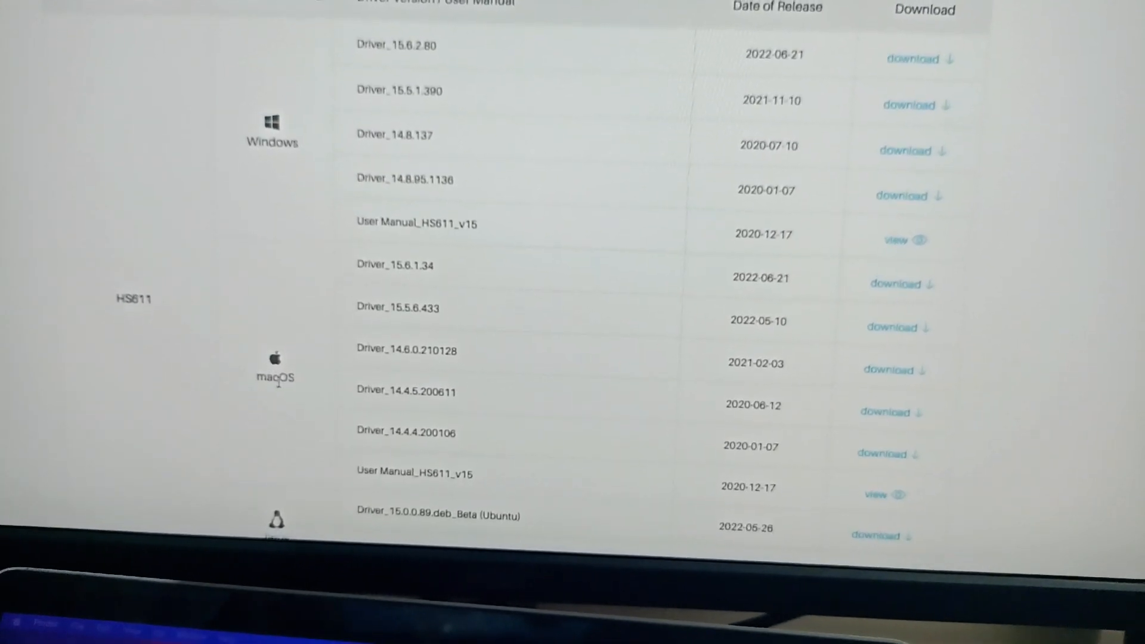
pyautogui.scroll(-3)
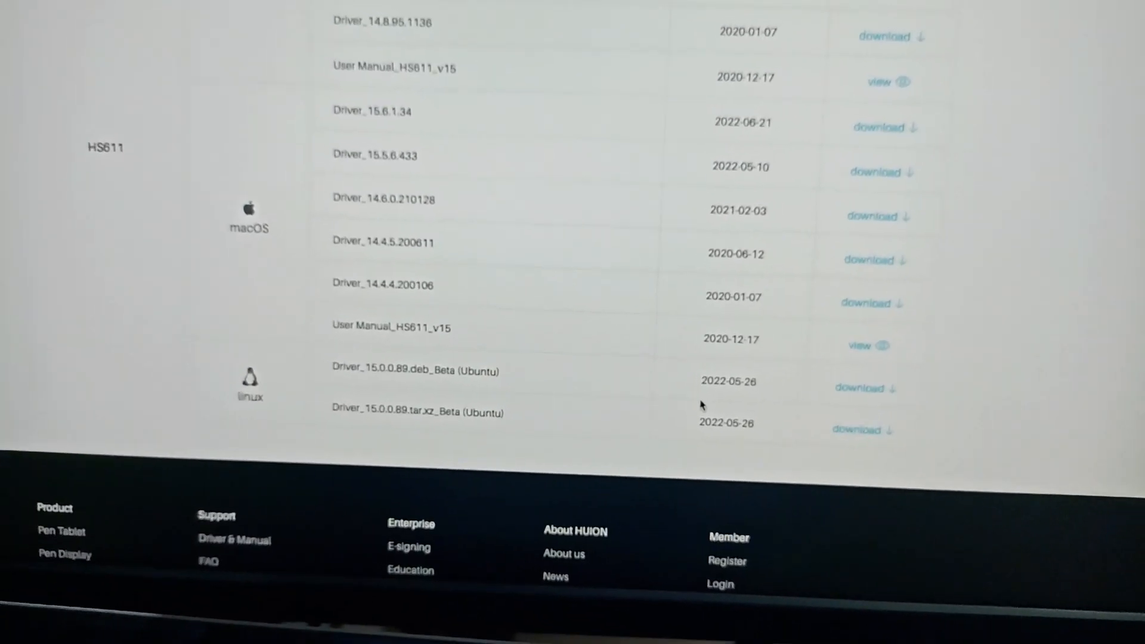
pyautogui.scroll(-3)
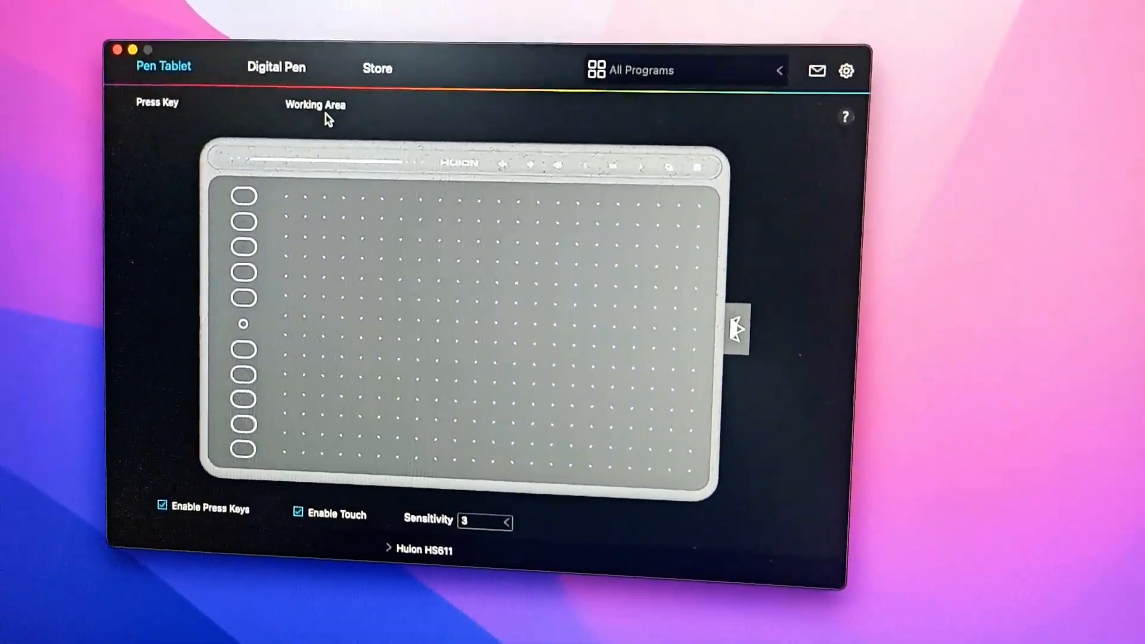
# Switch to the Working Area settings showing the HS611 surface mapped onto one display.
pyautogui.click(314, 105)
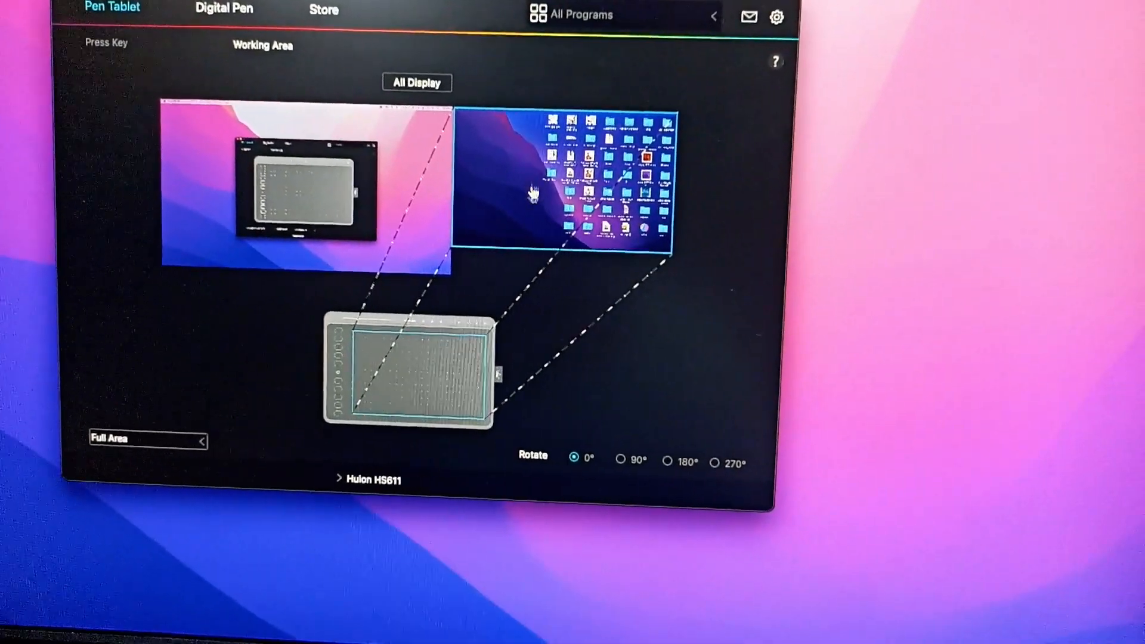